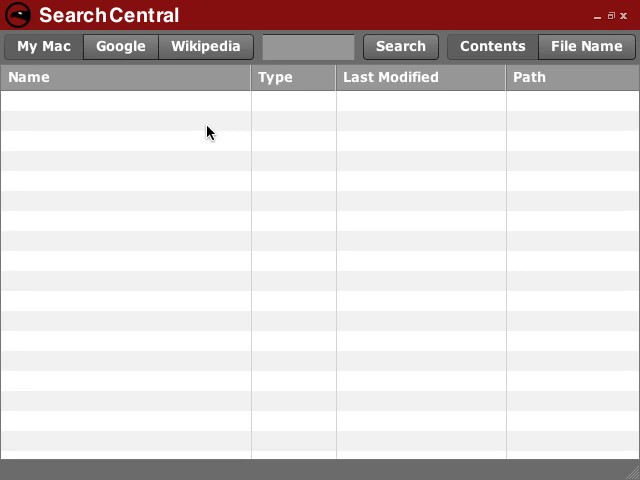
pyautogui.moveTo(53, 51)
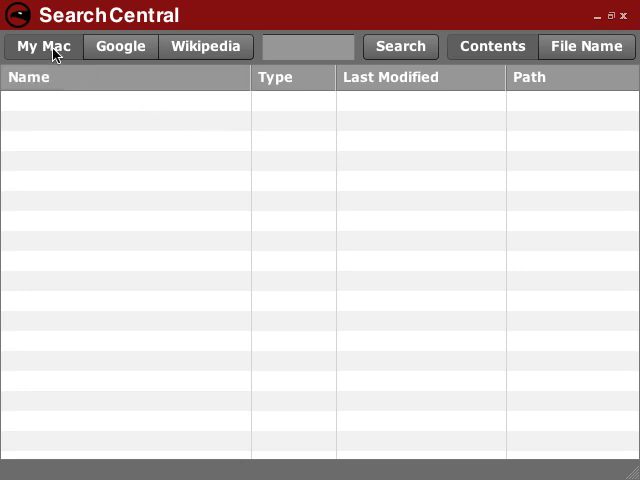
pyautogui.moveTo(161, 49)
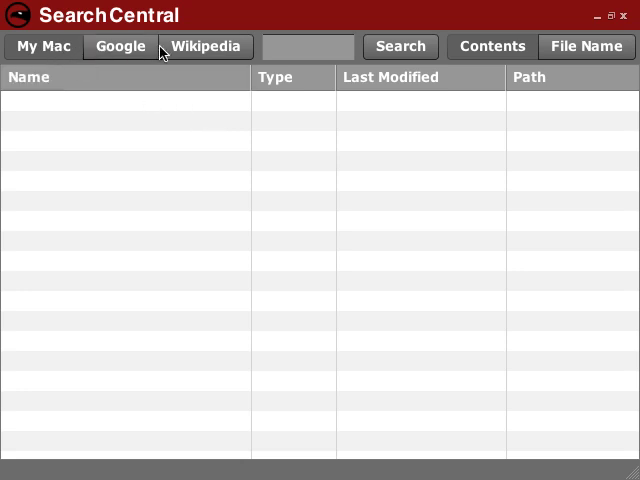
pyautogui.moveTo(224, 49)
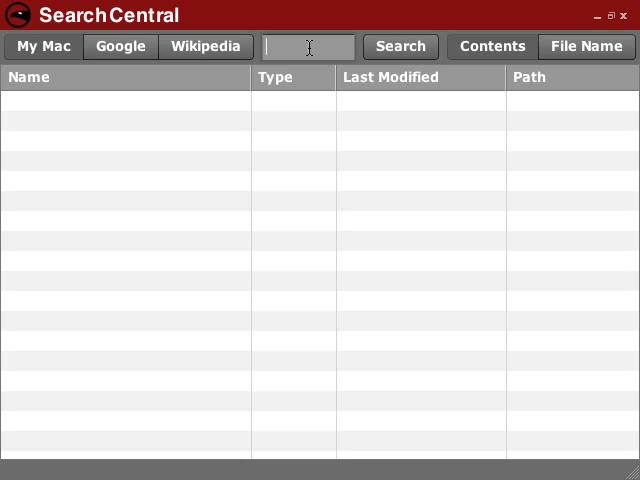
# Search My Mac for 'bmw' to list the six matching local files.
pyautogui.write('bmw')
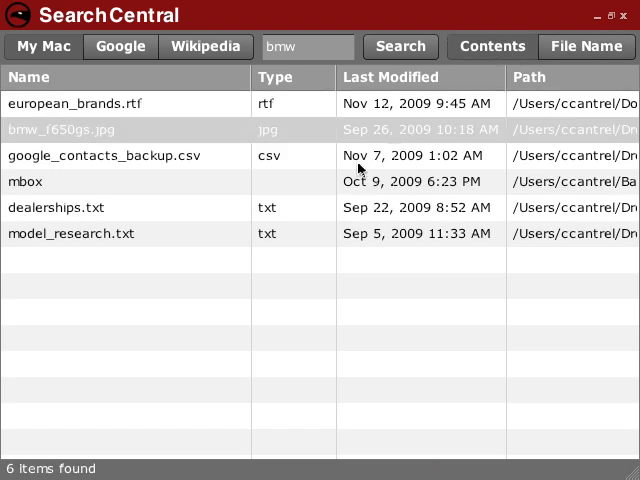
pyautogui.moveTo(212, 140)
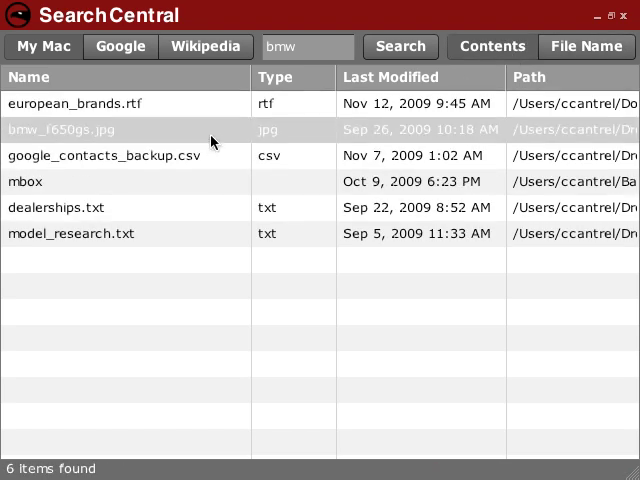
pyautogui.click(150, 130)
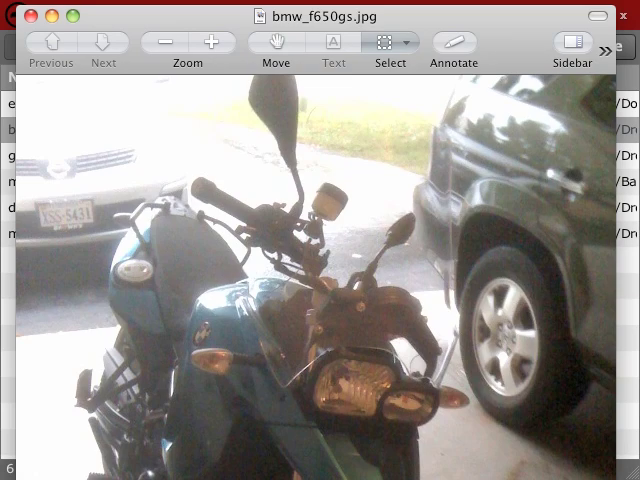
pyautogui.click(163, 43)
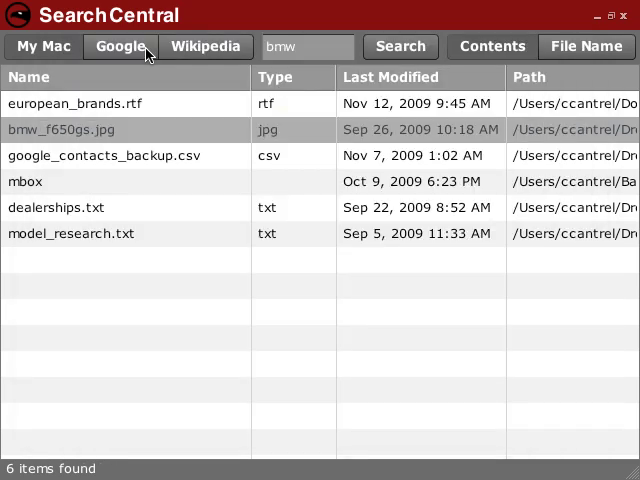
# View the 'bmw' web results from Wikipedia, then from Google.
pyautogui.click(205, 46)
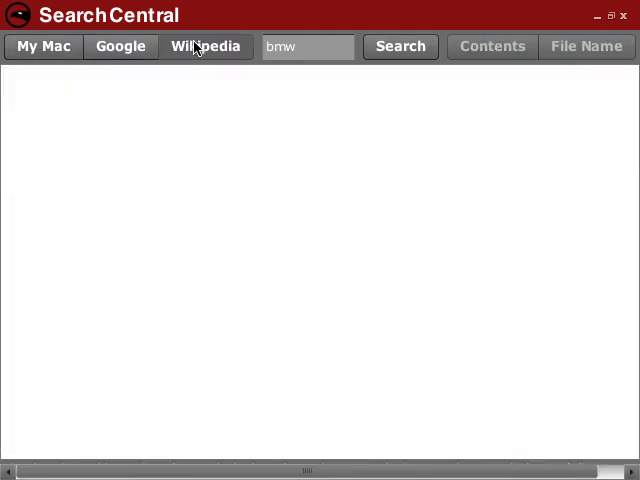
pyautogui.click(399, 46)
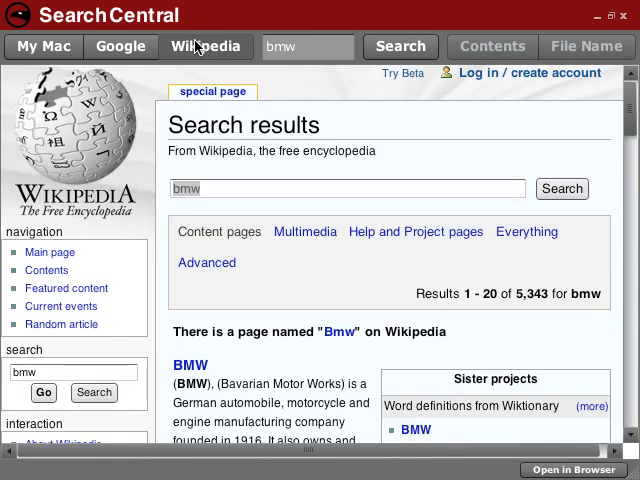
pyautogui.click(121, 46)
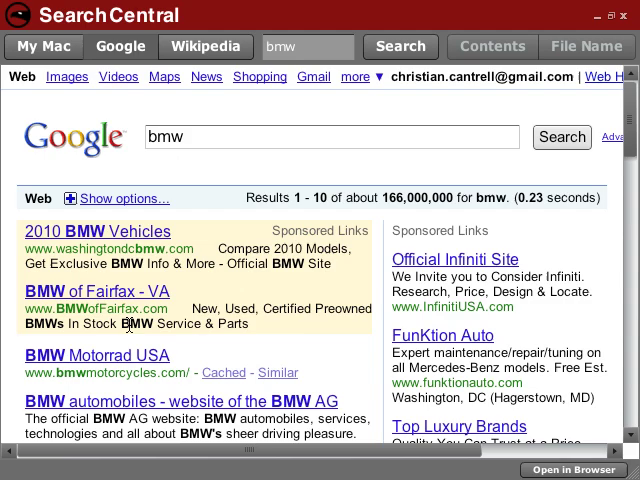
# Return to the My Mac 'bmw' results and bring up the Downloads folder in Finder.
pyautogui.click(96, 355)
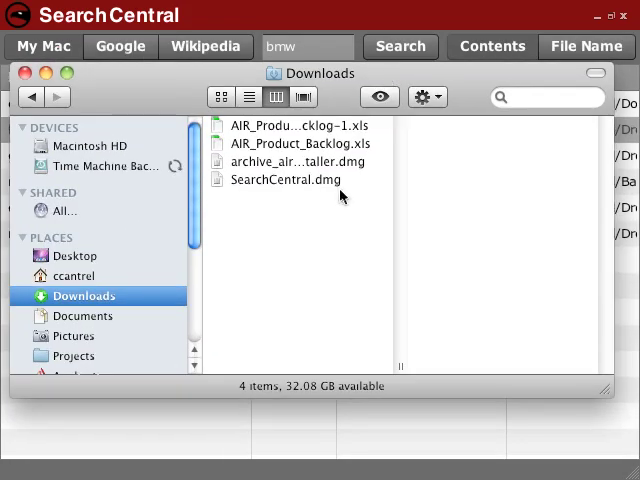
# Mount SearchCentral.dmg and launch Install SearchCentral.app from the mounted volume.
pyautogui.click(291, 179)
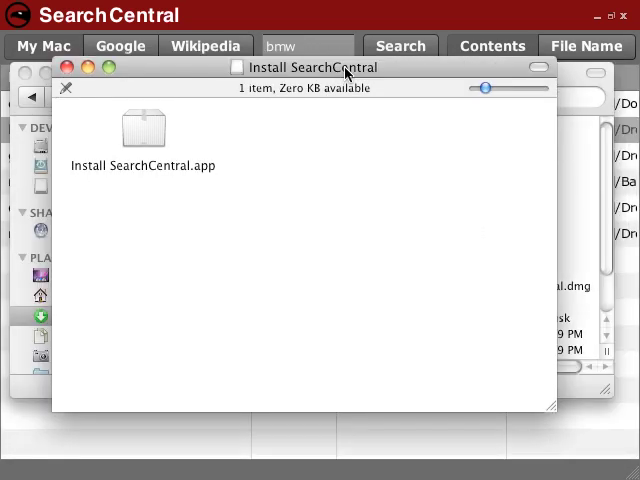
pyautogui.click(142, 130)
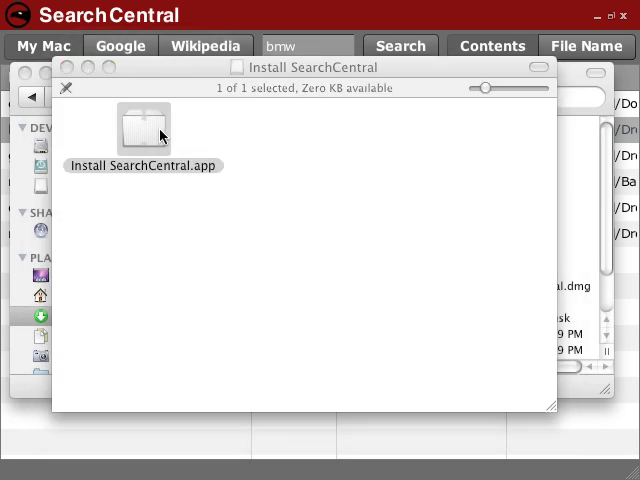
pyautogui.doubleClick(142, 127)
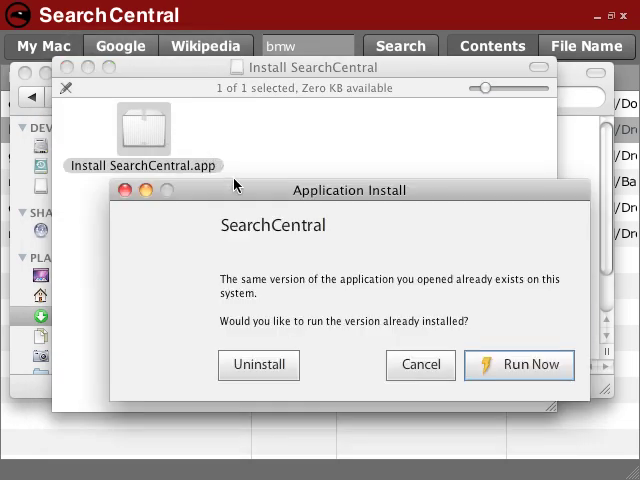